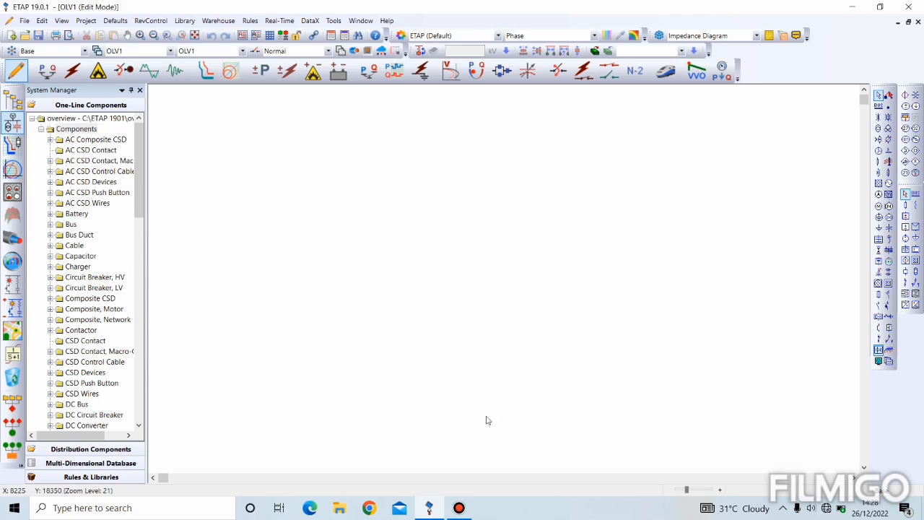
{"action": "mouse_move", "coordinate": [311, 265]}
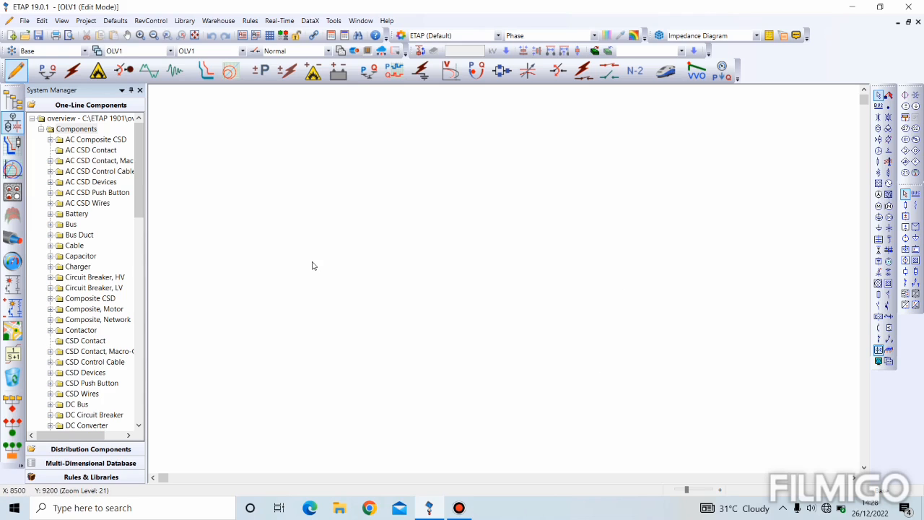
{"action": "mouse_move", "coordinate": [765, 208]}
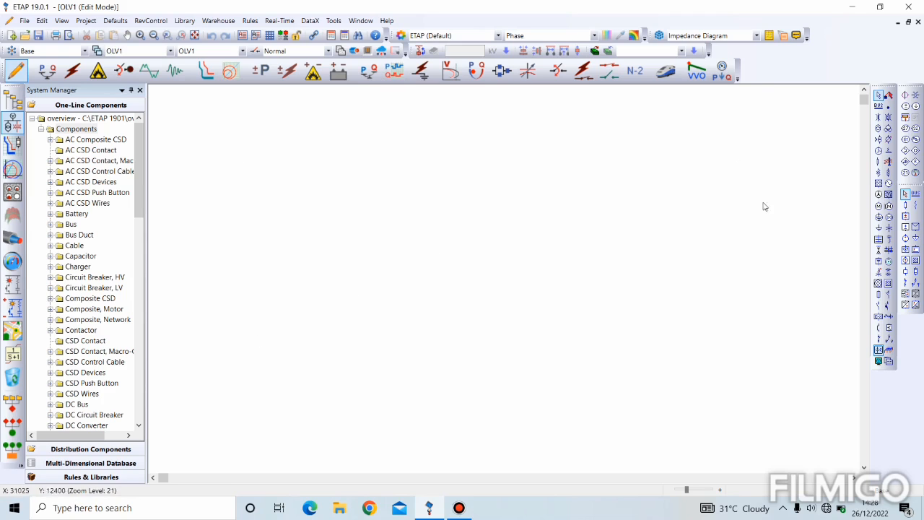
{"action": "mouse_move", "coordinate": [562, 176]}
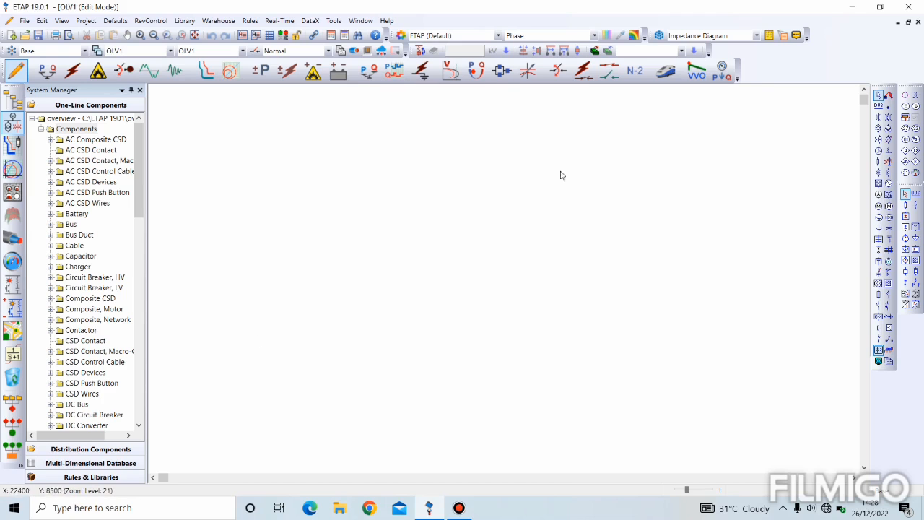
{"action": "mouse_move", "coordinate": [498, 197]}
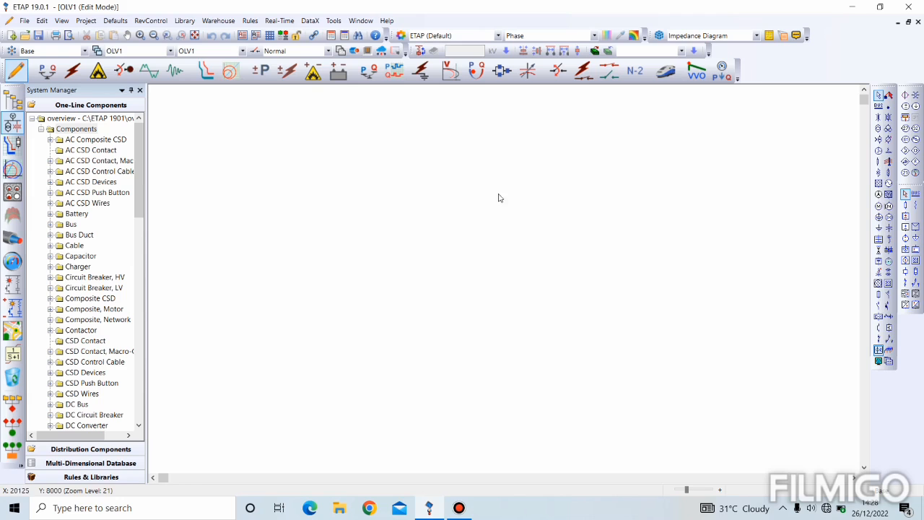
{"action": "mouse_move", "coordinate": [375, 262]}
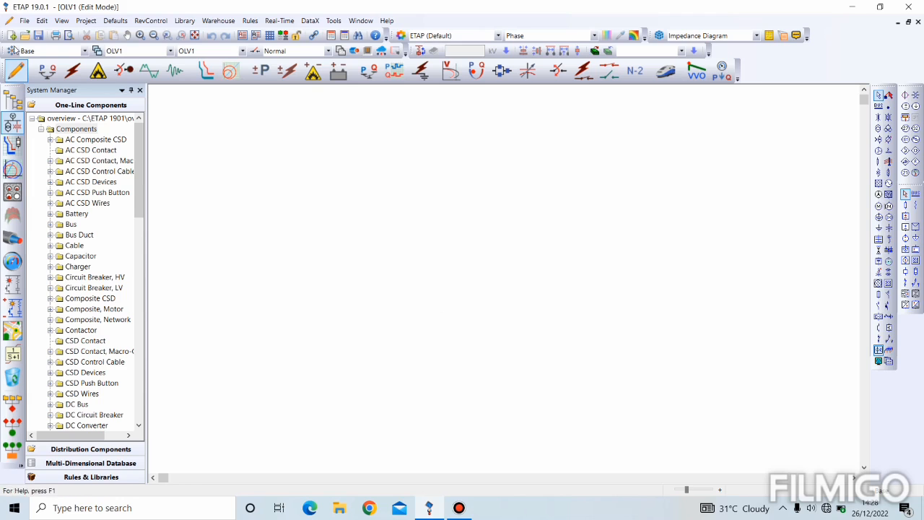
{"action": "mouse_move", "coordinate": [11, 36]}
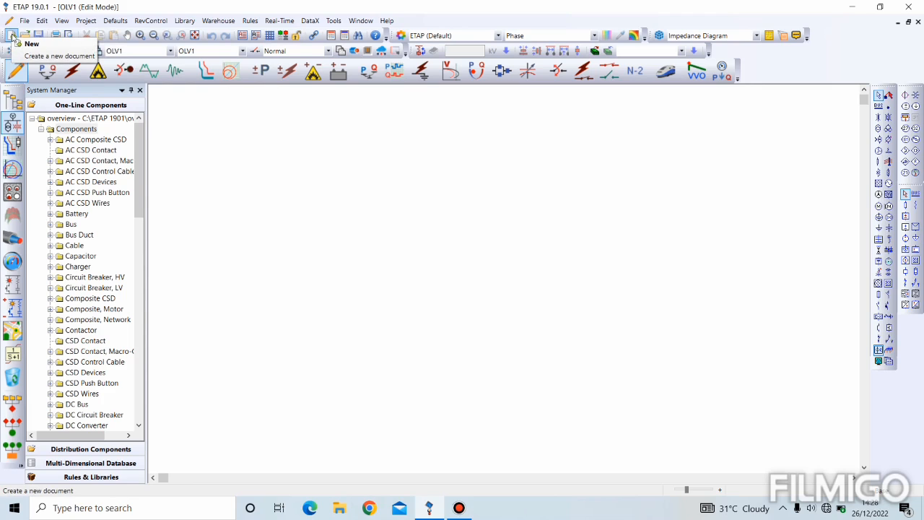
Step: Show grid lines on the one-line diagram and scroll the view down
{"action": "left_click", "coordinate": [13, 35]}
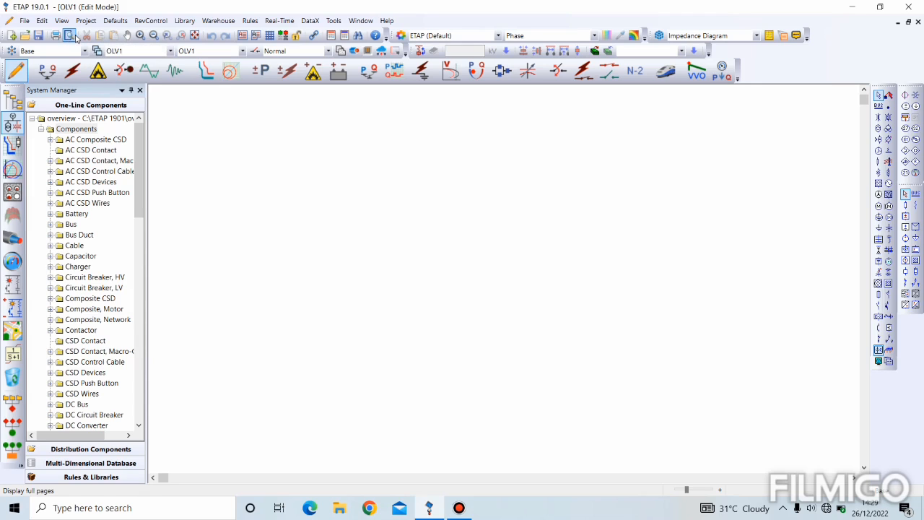
{"action": "mouse_move", "coordinate": [86, 34]}
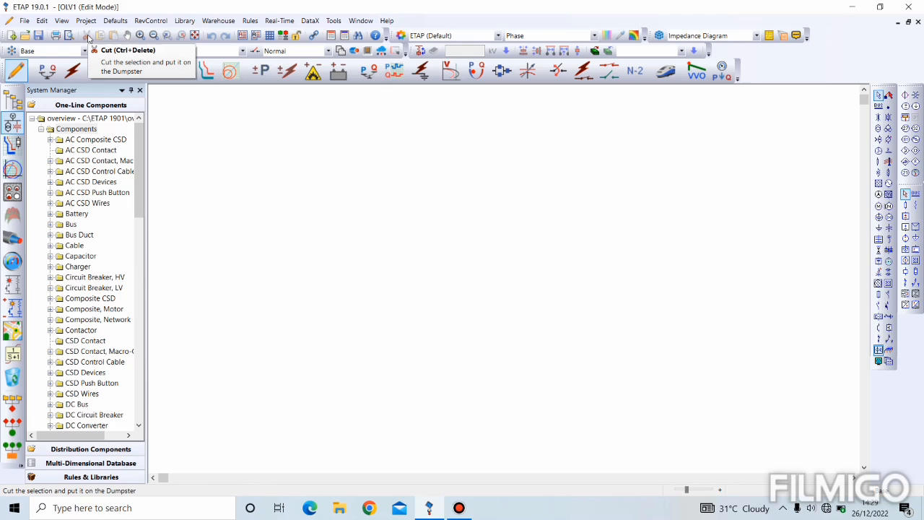
{"action": "mouse_move", "coordinate": [101, 36]}
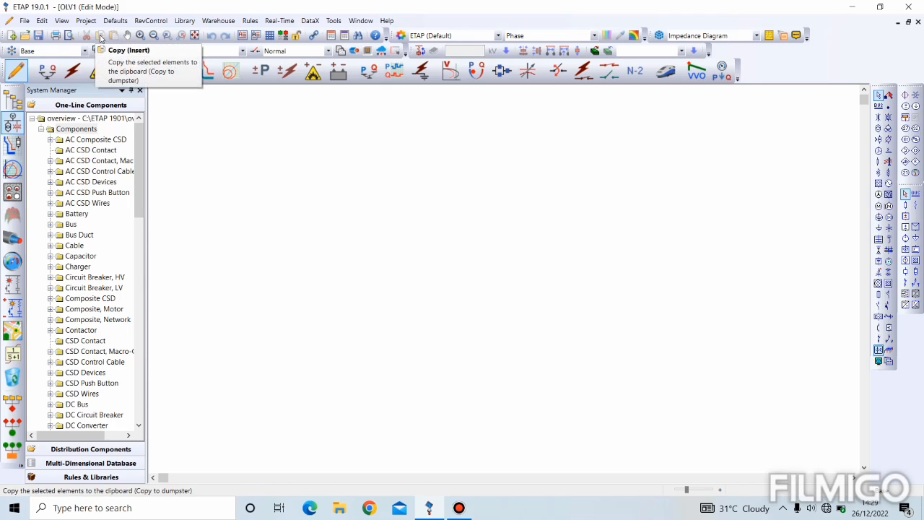
{"action": "mouse_move", "coordinate": [115, 36]}
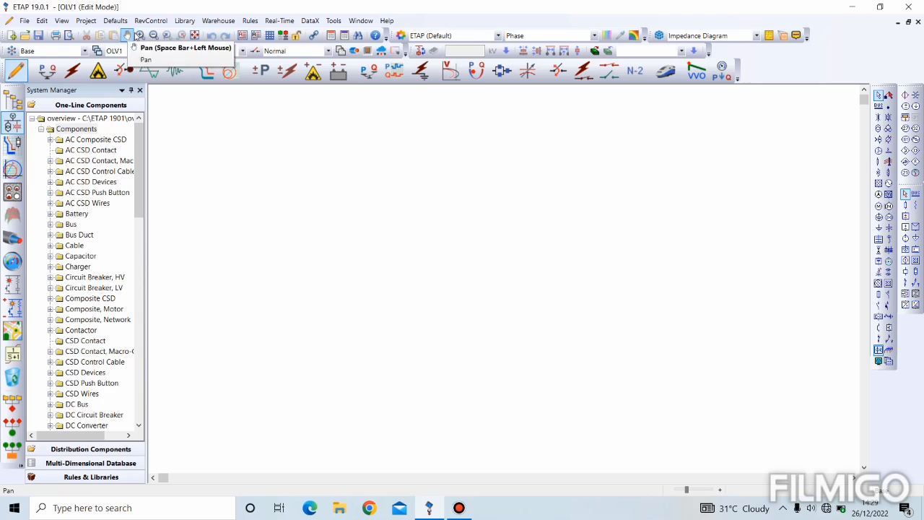
{"action": "mouse_move", "coordinate": [153, 35]}
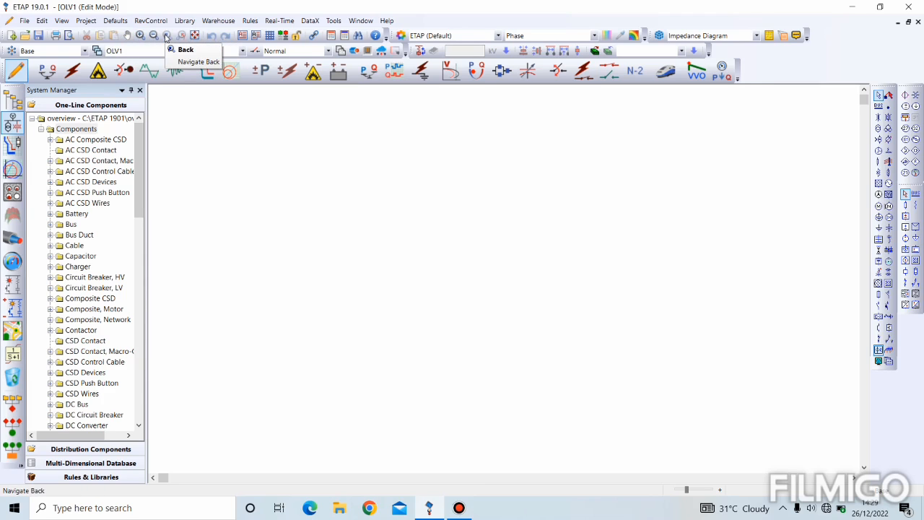
{"action": "mouse_move", "coordinate": [185, 34]}
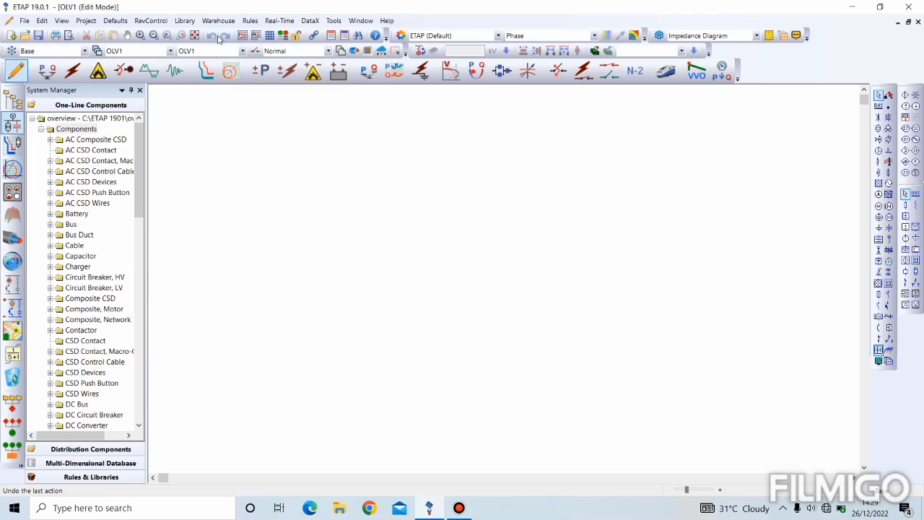
{"action": "mouse_move", "coordinate": [225, 35]}
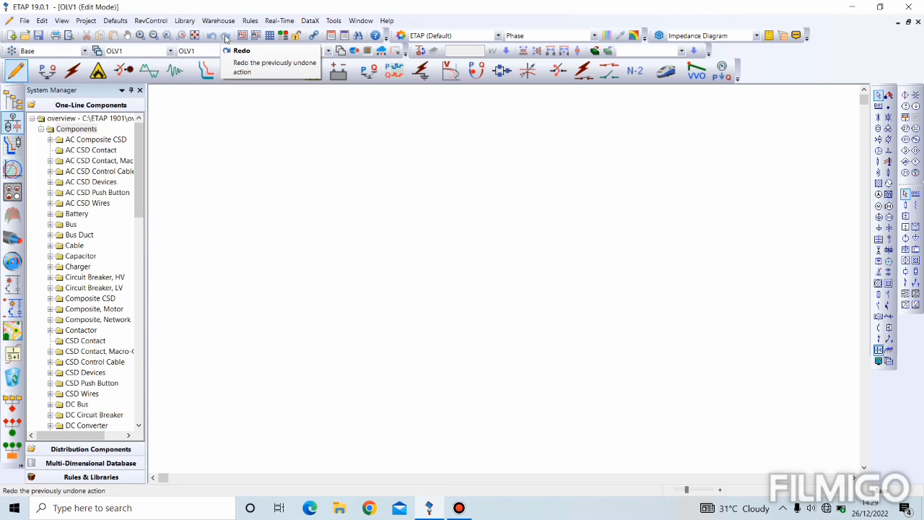
{"action": "mouse_move", "coordinate": [225, 40]}
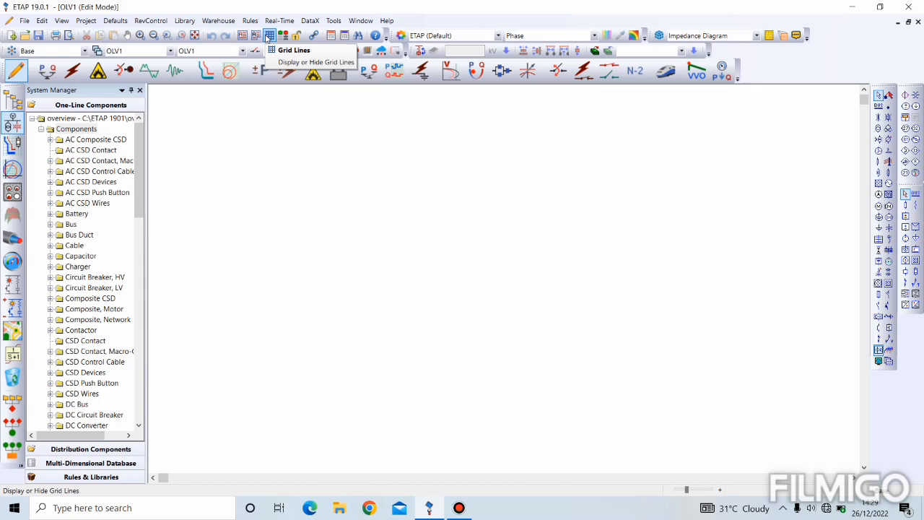
{"action": "left_click", "coordinate": [269, 34]}
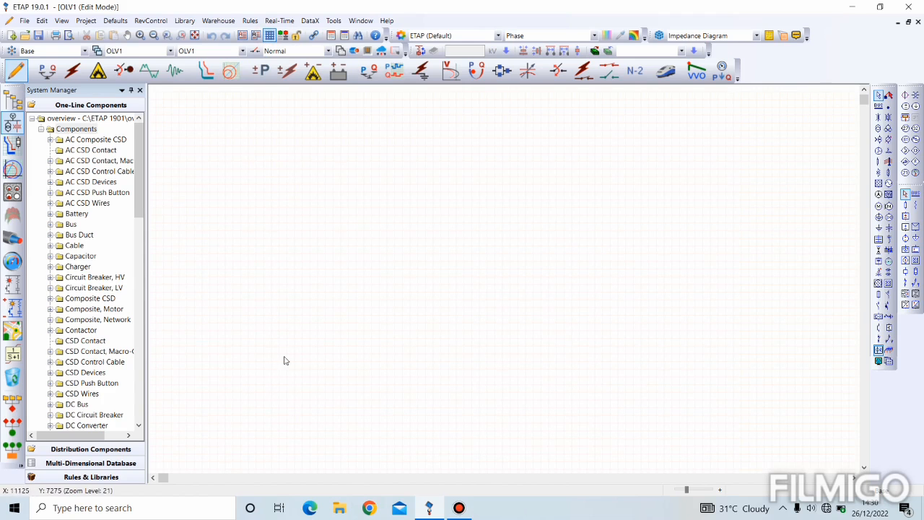
{"action": "mouse_move", "coordinate": [404, 229]}
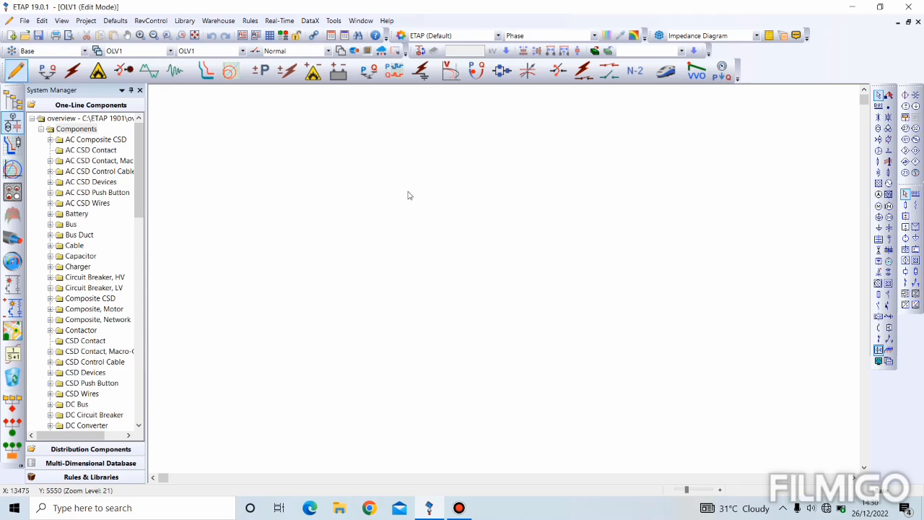
{"action": "mouse_move", "coordinate": [294, 34]}
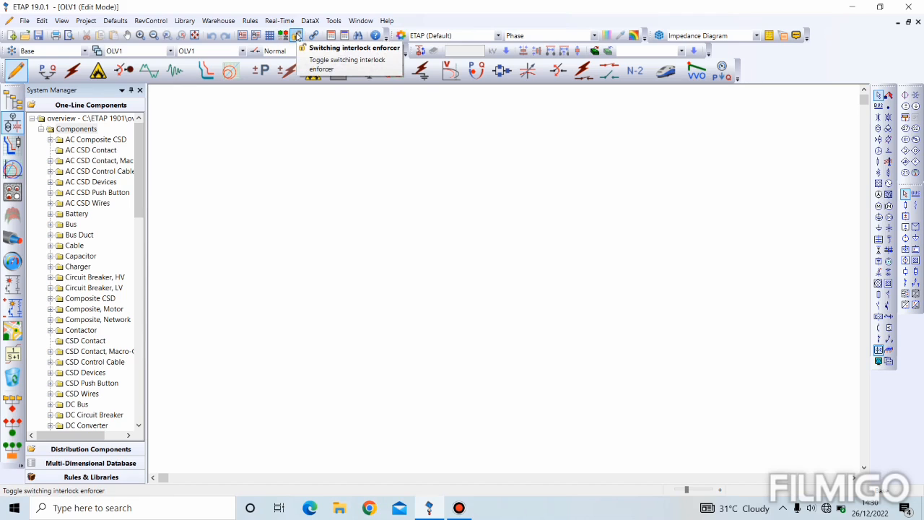
{"action": "mouse_move", "coordinate": [312, 35]}
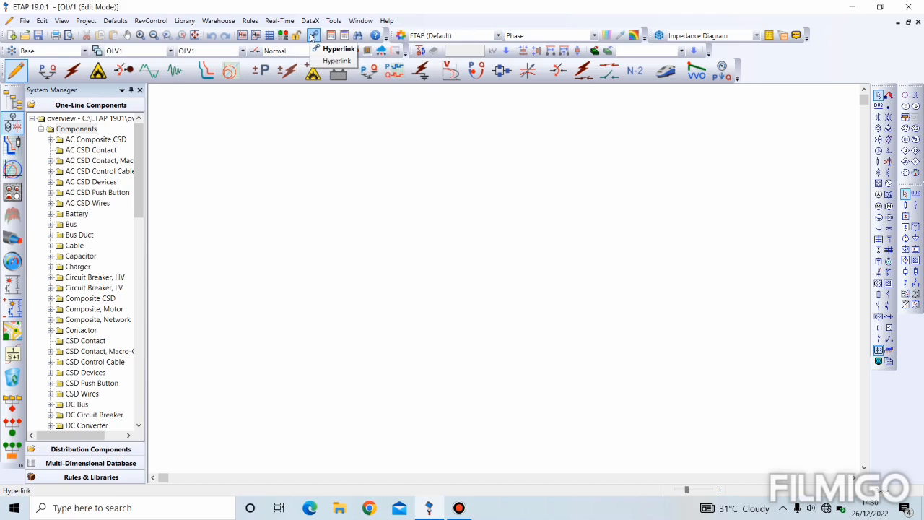
{"action": "mouse_move", "coordinate": [211, 32]}
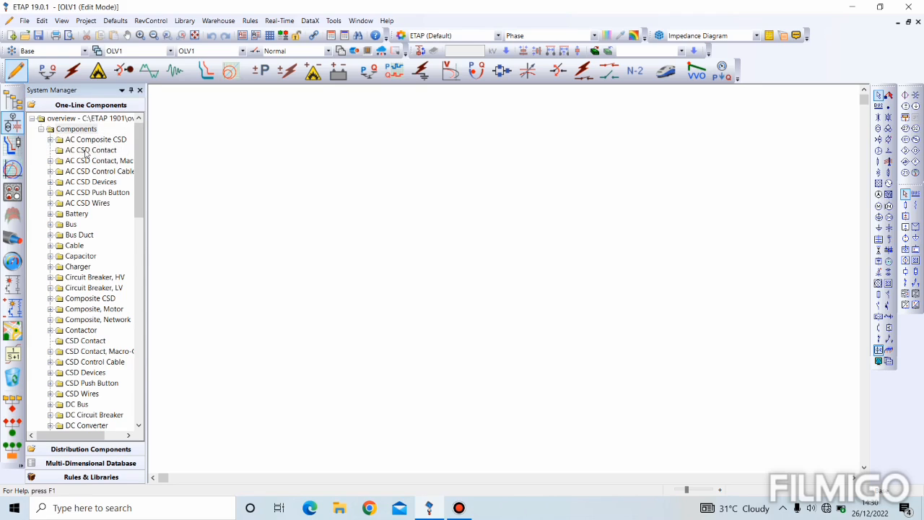
{"action": "mouse_move", "coordinate": [122, 241]}
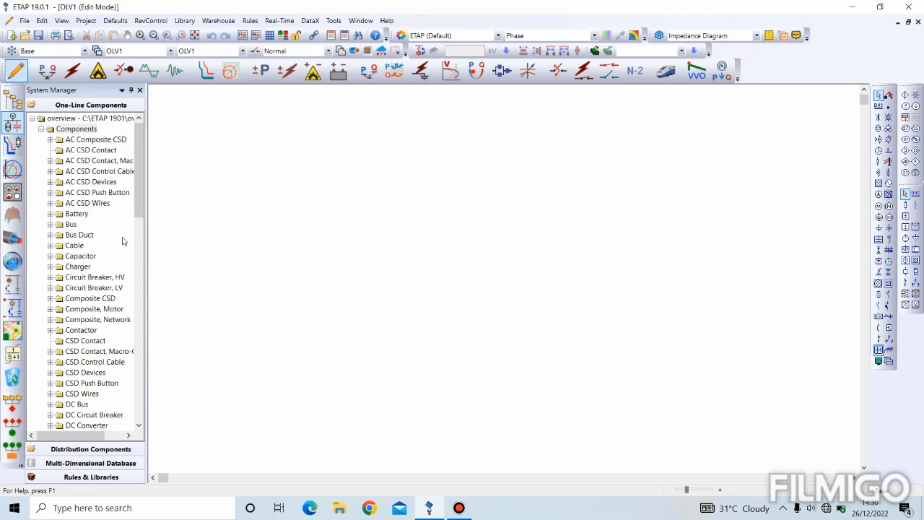
{"action": "scroll", "scroll_direction": "down", "scroll_amount": 3}
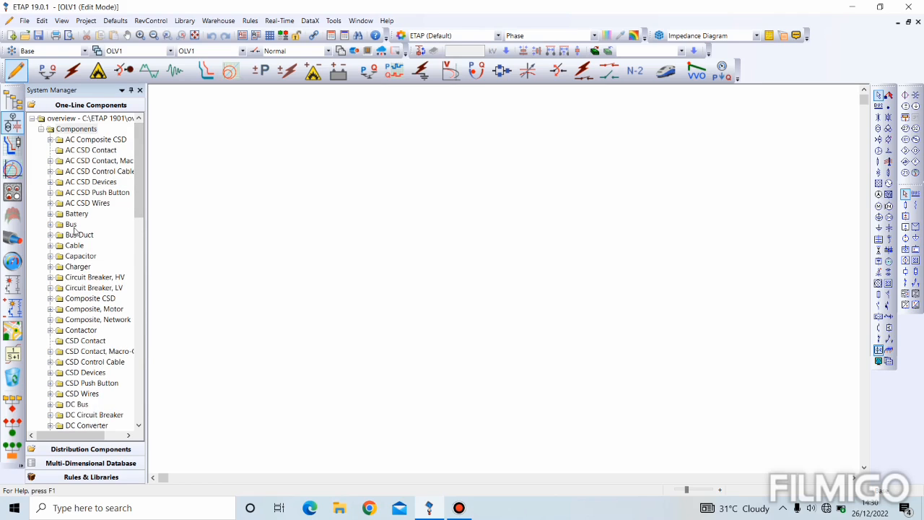
{"action": "mouse_move", "coordinate": [87, 273]}
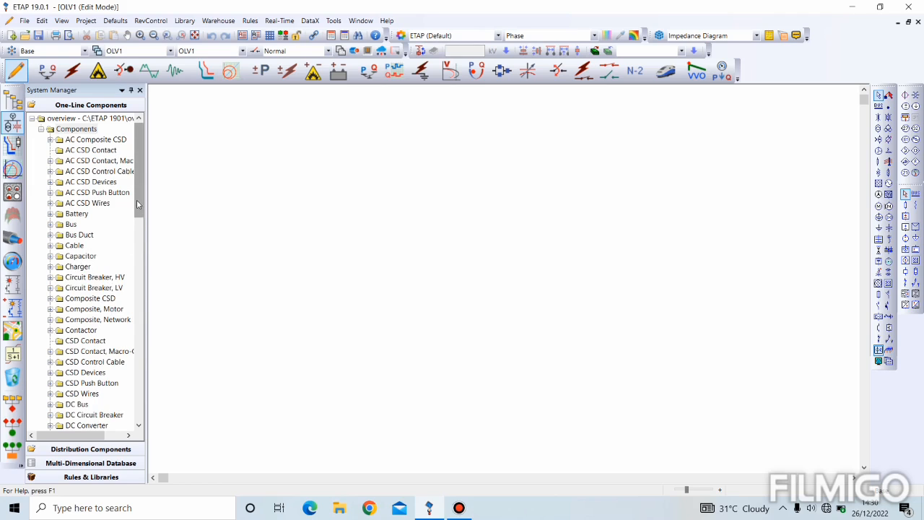
{"action": "scroll", "scroll_direction": "down", "scroll_amount": 3}
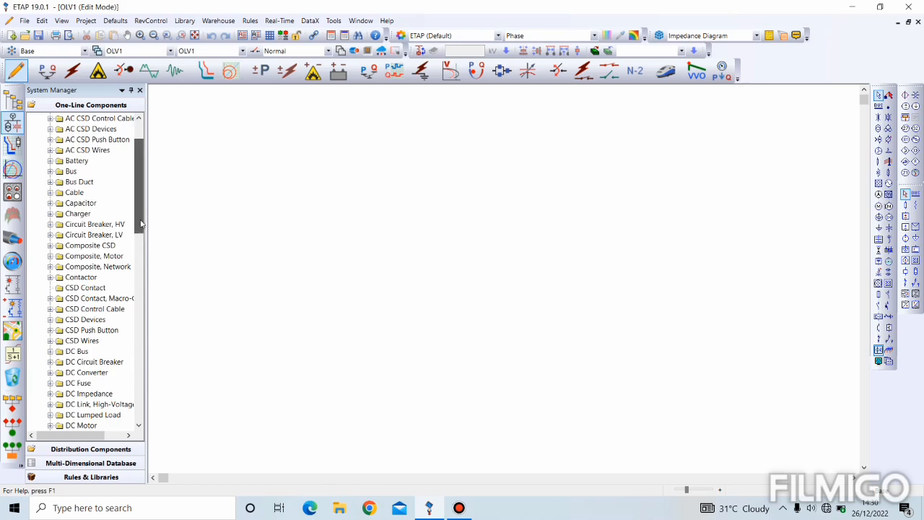
{"action": "scroll", "scroll_direction": "down", "scroll_amount": 3}
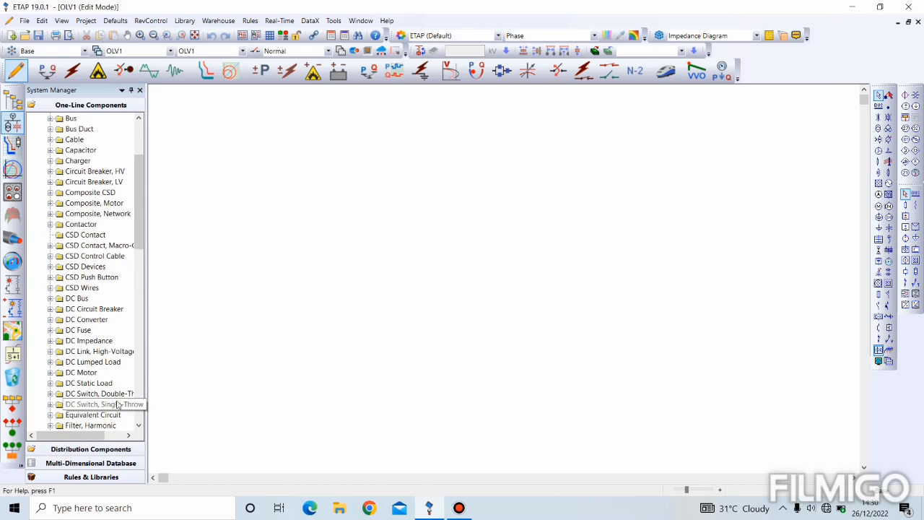
{"action": "mouse_move", "coordinate": [130, 309]}
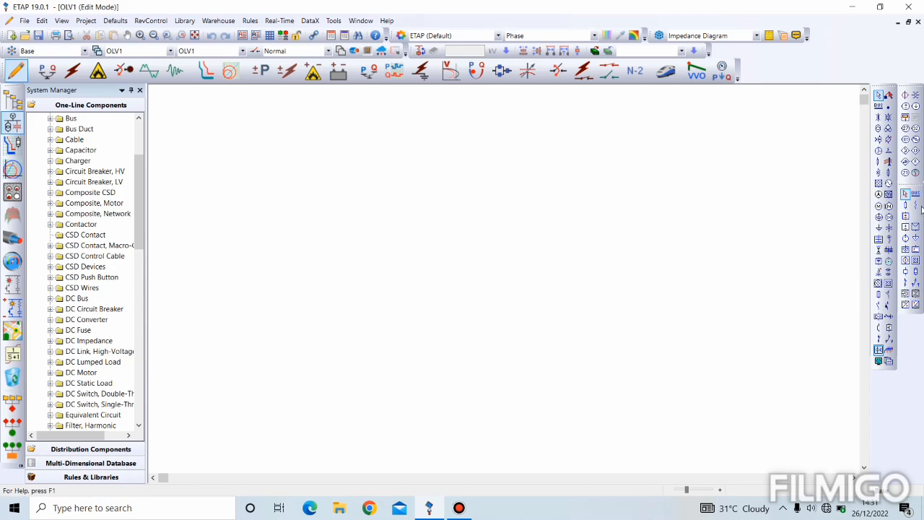
{"action": "mouse_move", "coordinate": [905, 216]}
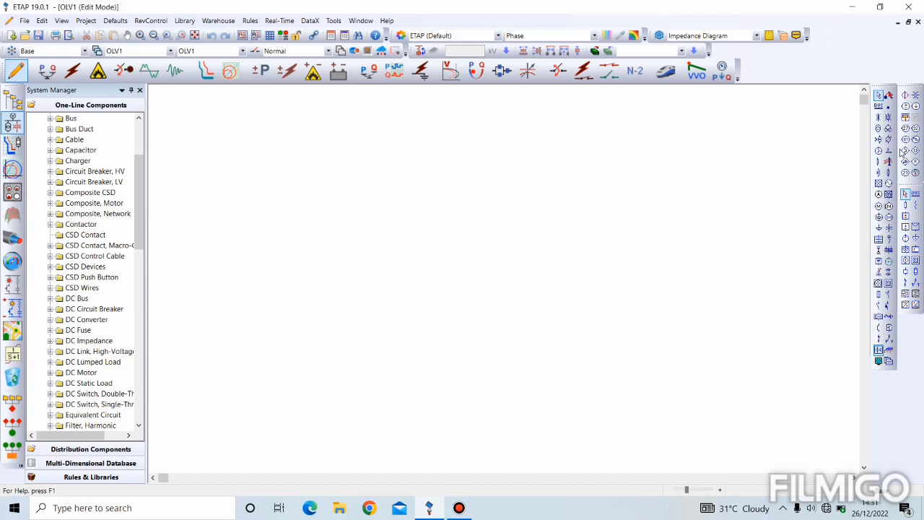
{"action": "mouse_move", "coordinate": [906, 98]}
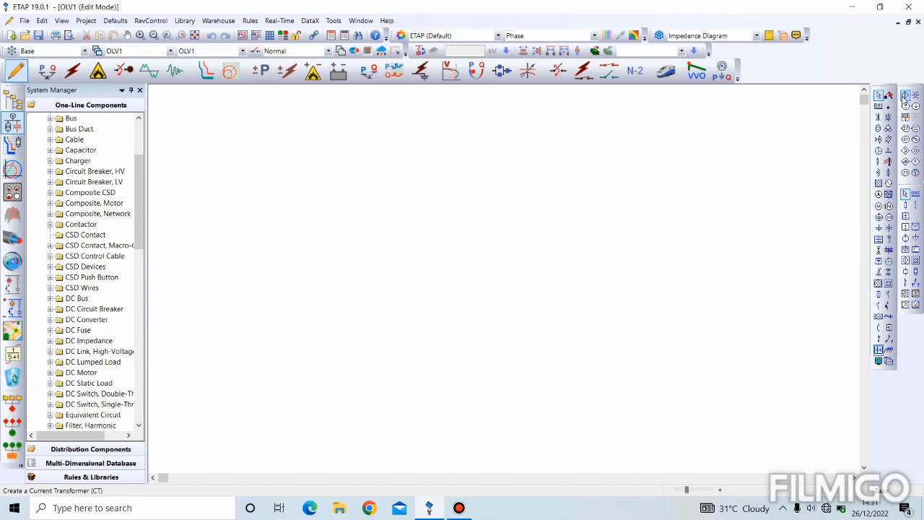
{"action": "mouse_move", "coordinate": [904, 132]}
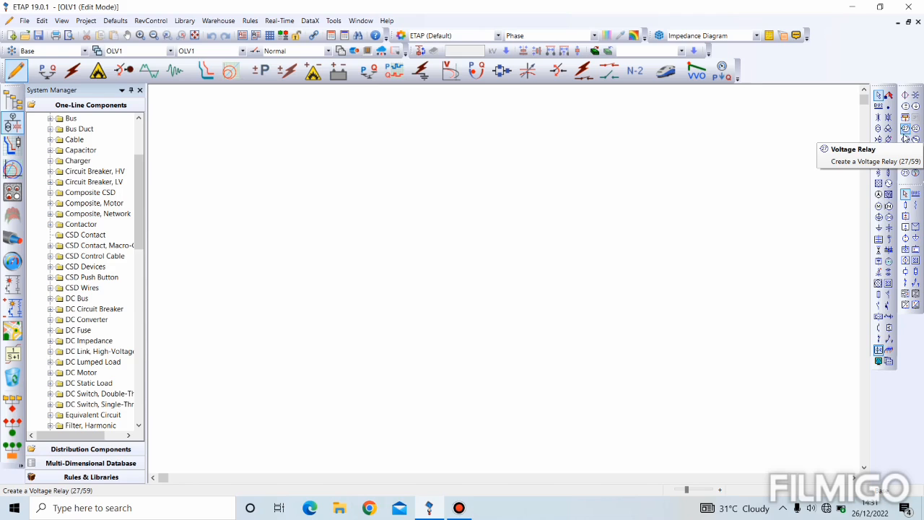
{"action": "mouse_move", "coordinate": [915, 129]}
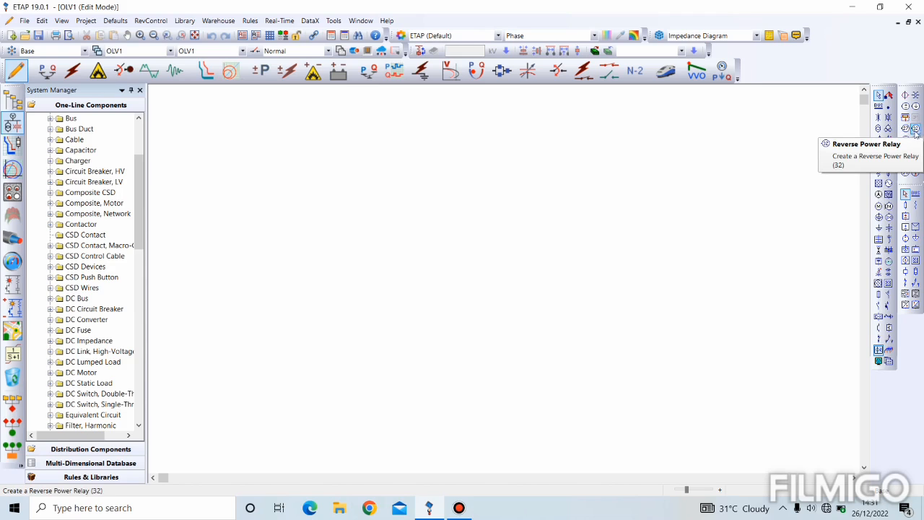
{"action": "mouse_move", "coordinate": [903, 173]}
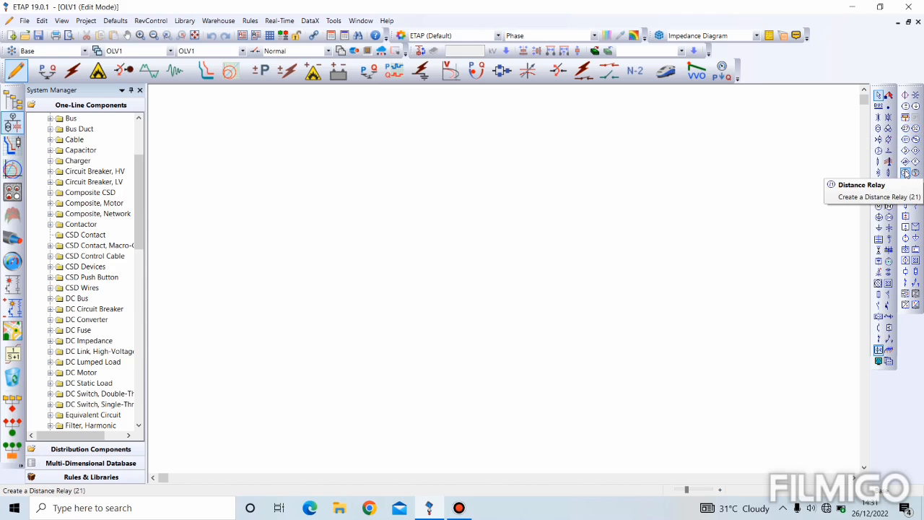
{"action": "mouse_move", "coordinate": [903, 166]}
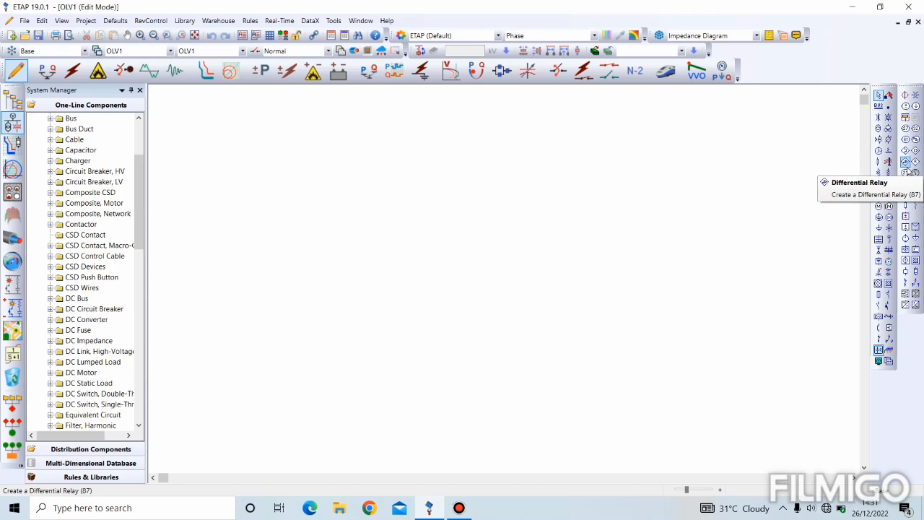
{"action": "mouse_move", "coordinate": [908, 162]}
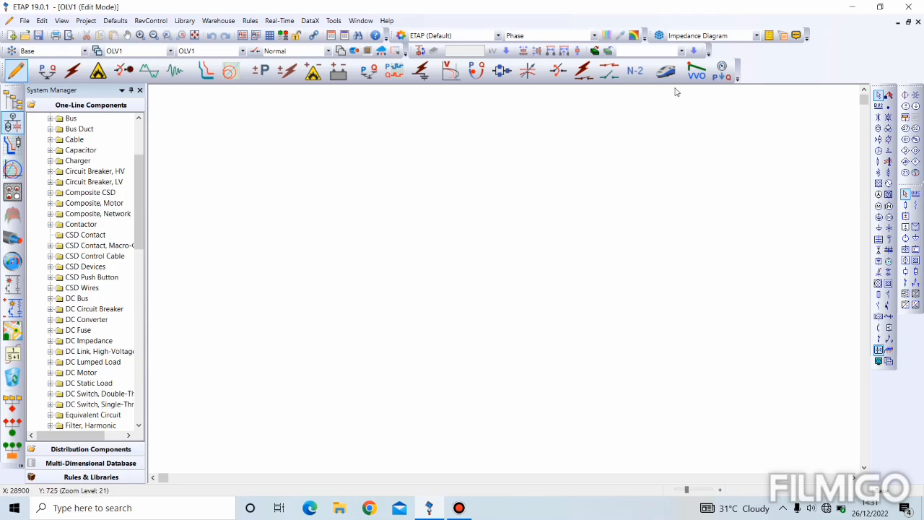
{"action": "mouse_move", "coordinate": [609, 69]}
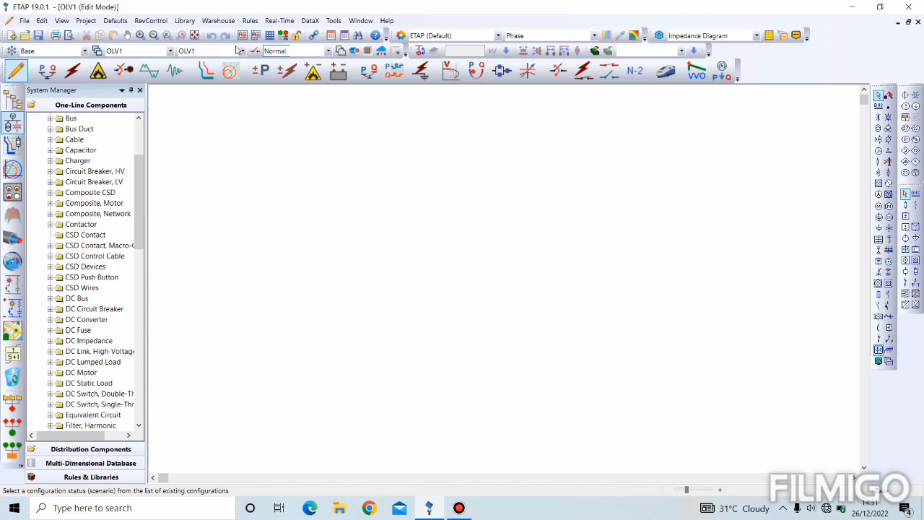
{"action": "mouse_move", "coordinate": [11, 69]}
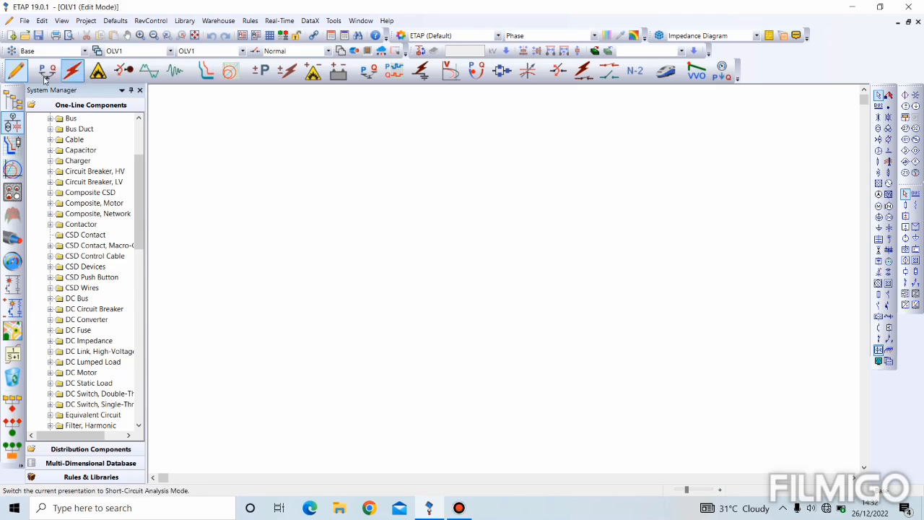
Step: Place a node from the AC element toolbar near the top centre of the diagram
{"action": "left_click", "coordinate": [175, 69]}
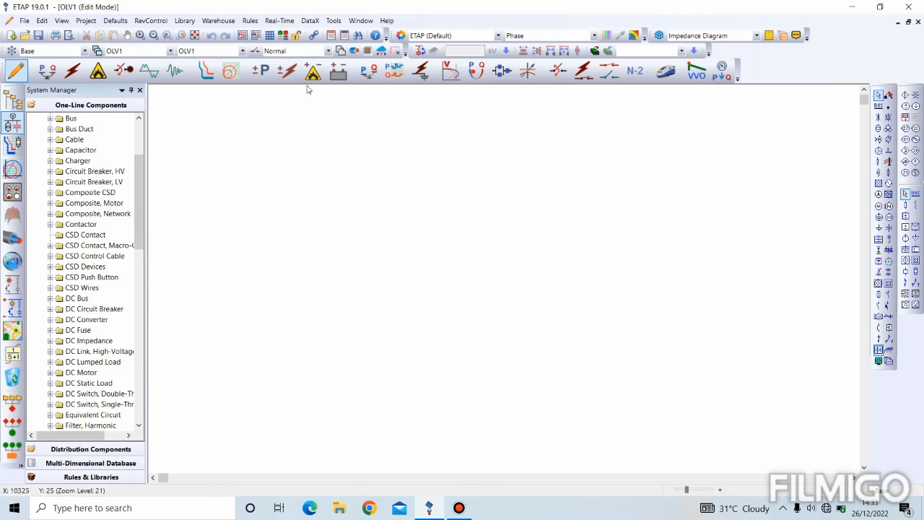
{"action": "mouse_move", "coordinate": [16, 69]}
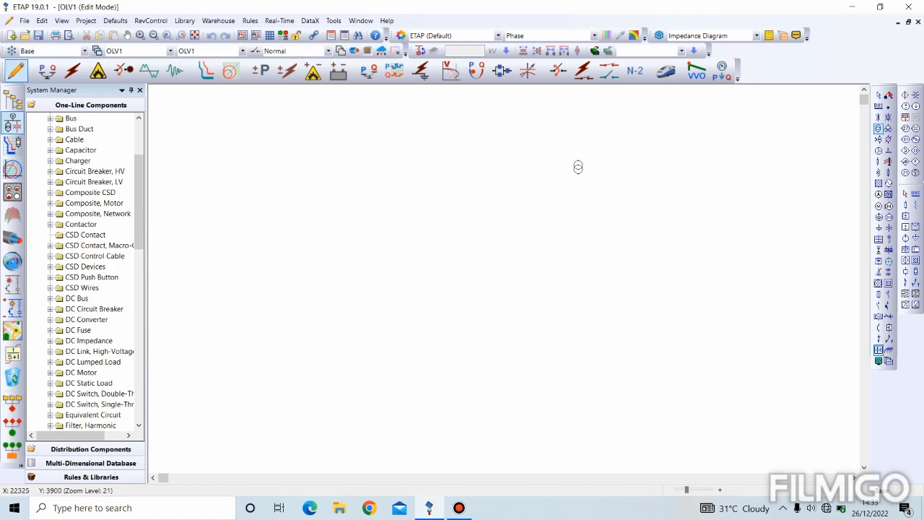
{"action": "left_click", "coordinate": [577, 167]}
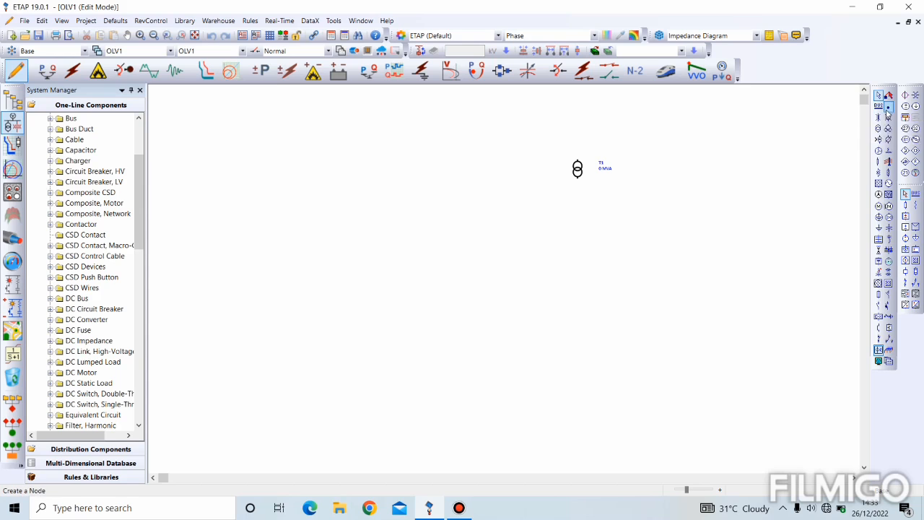
{"action": "mouse_move", "coordinate": [888, 108]}
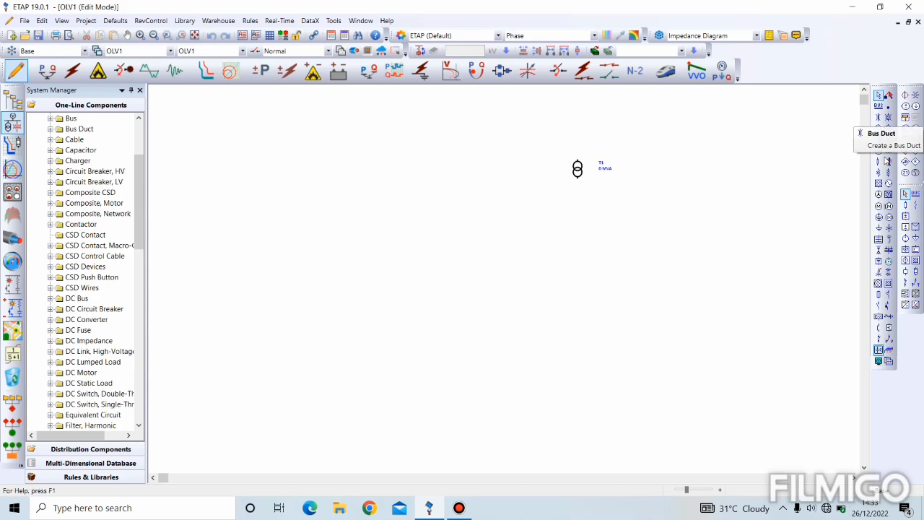
{"action": "mouse_move", "coordinate": [878, 195]}
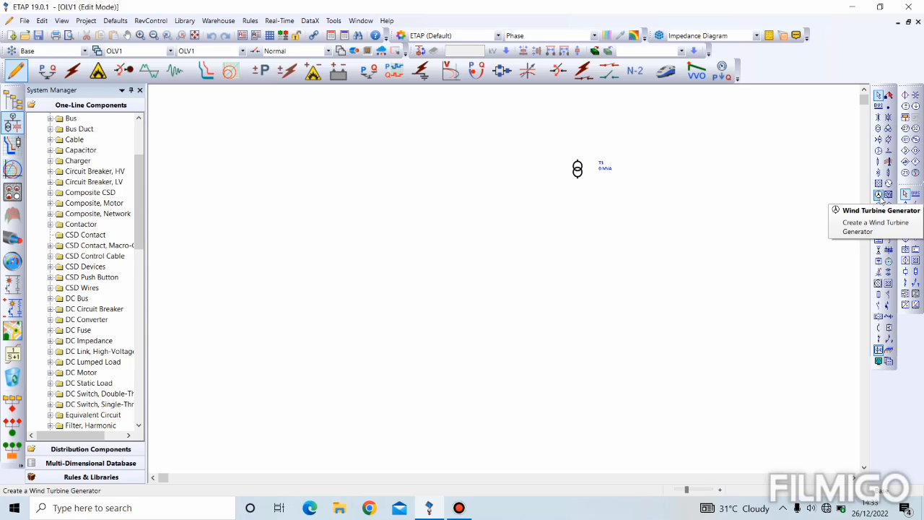
{"action": "mouse_move", "coordinate": [527, 185]}
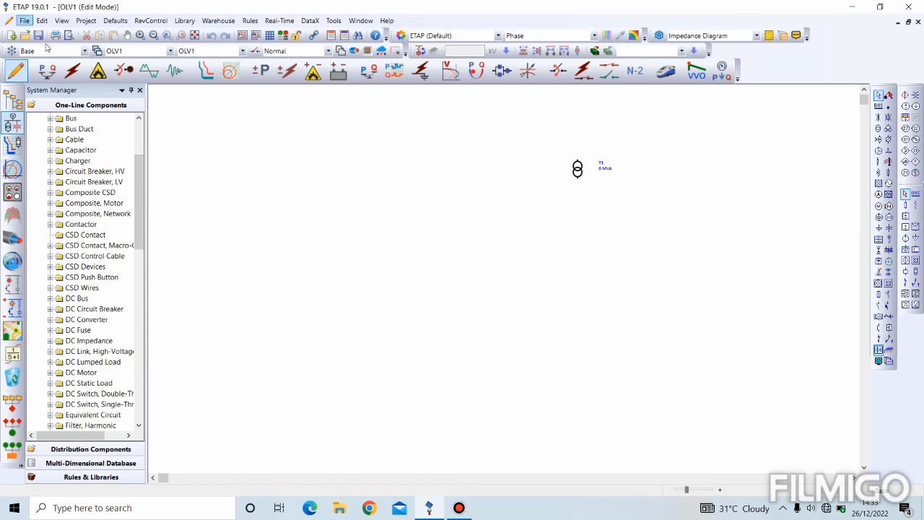
{"action": "mouse_move", "coordinate": [46, 70]}
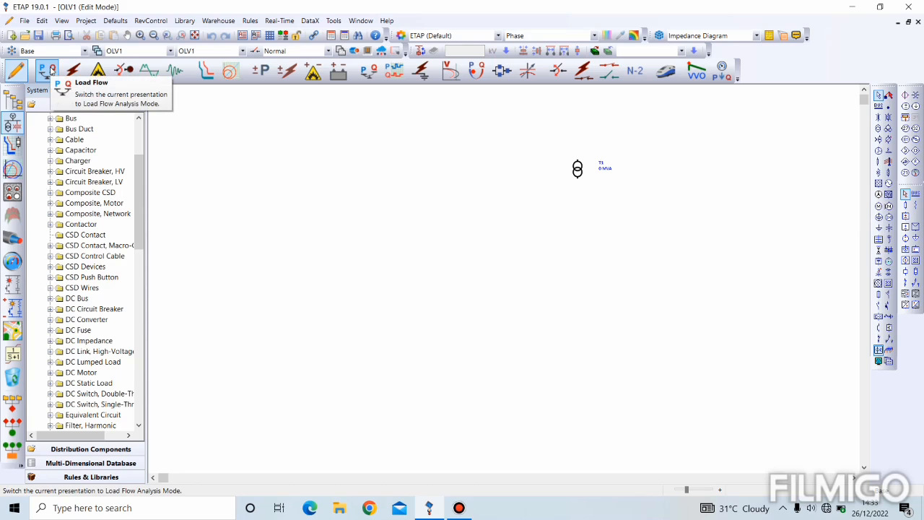
{"action": "left_click", "coordinate": [72, 69]}
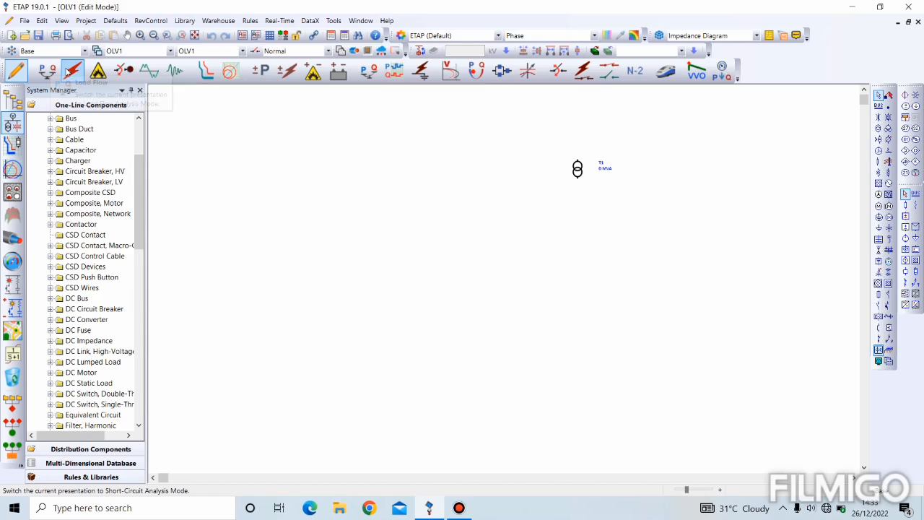
{"action": "mouse_move", "coordinate": [74, 69]}
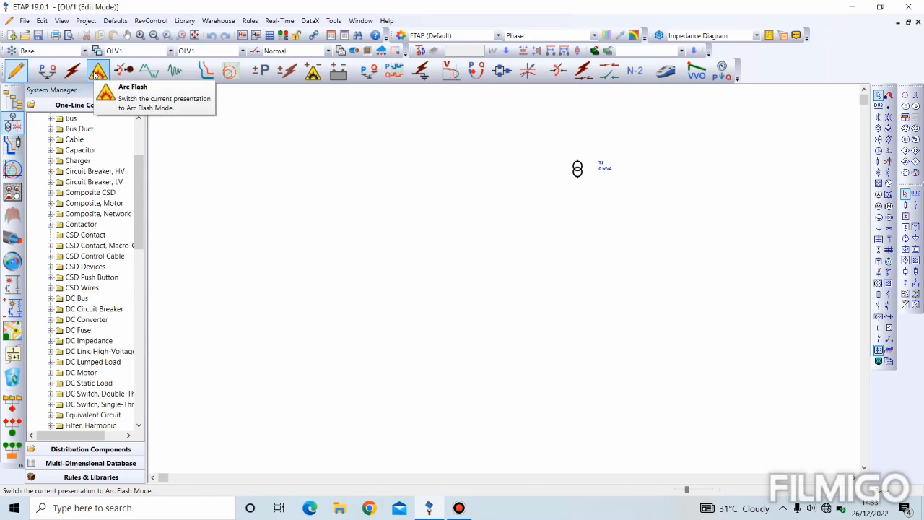
{"action": "mouse_move", "coordinate": [122, 69]}
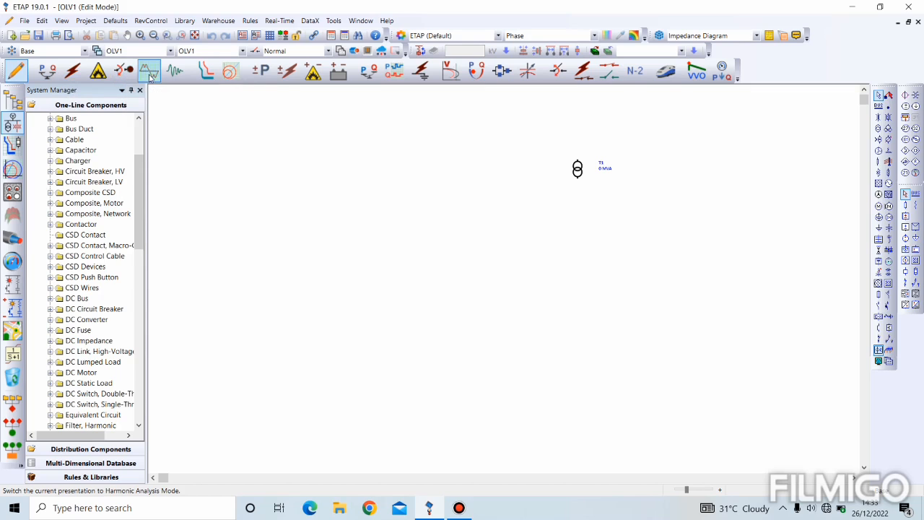
{"action": "mouse_move", "coordinate": [148, 69]}
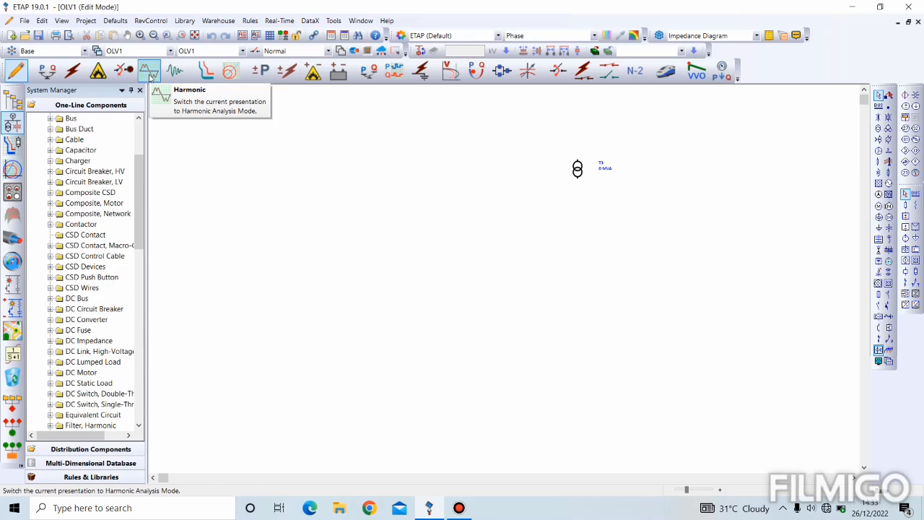
{"action": "mouse_move", "coordinate": [175, 69]}
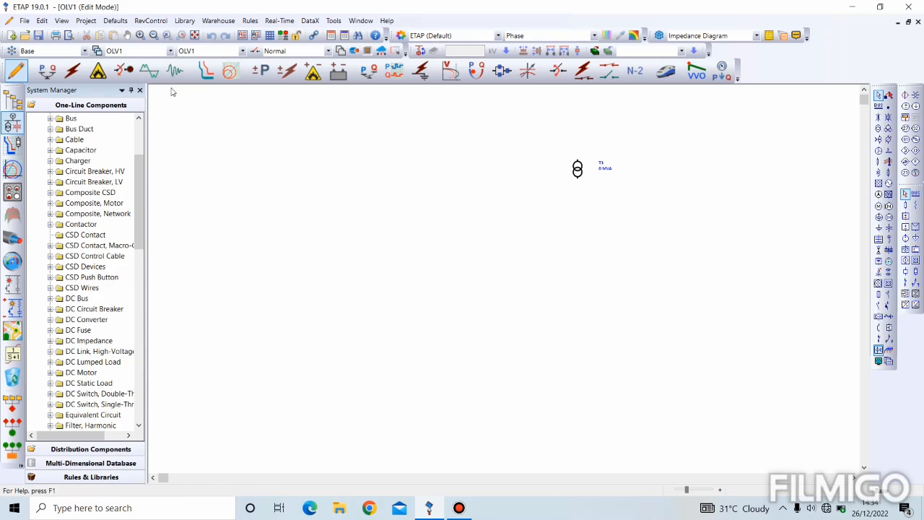
{"action": "mouse_move", "coordinate": [323, 293]}
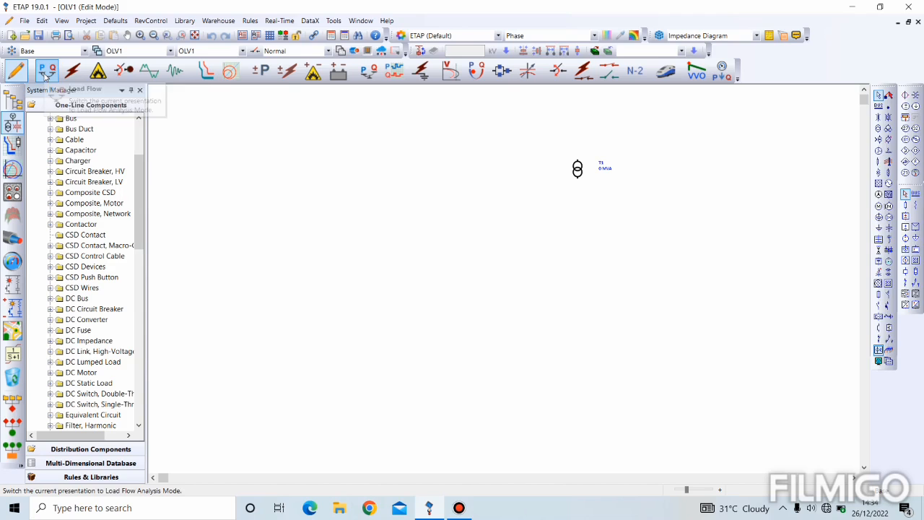
{"action": "left_click", "coordinate": [47, 69]}
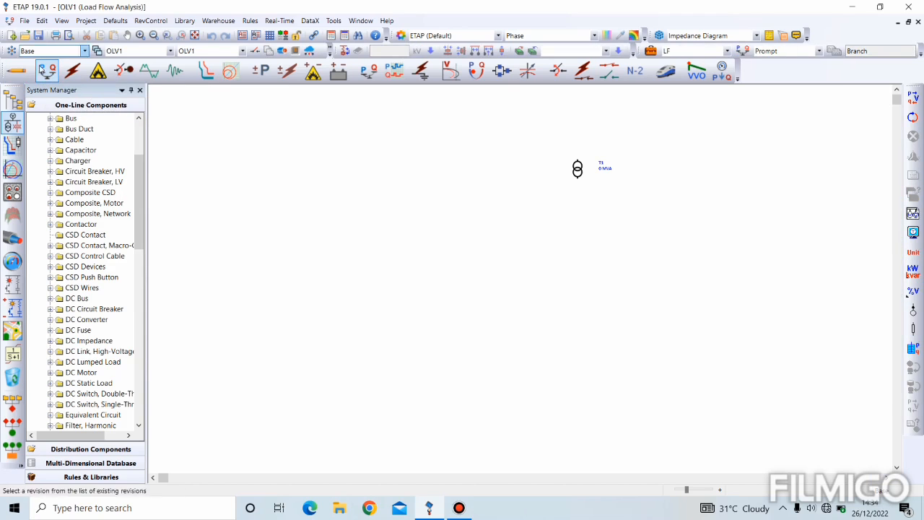
{"action": "left_click", "coordinate": [16, 70]}
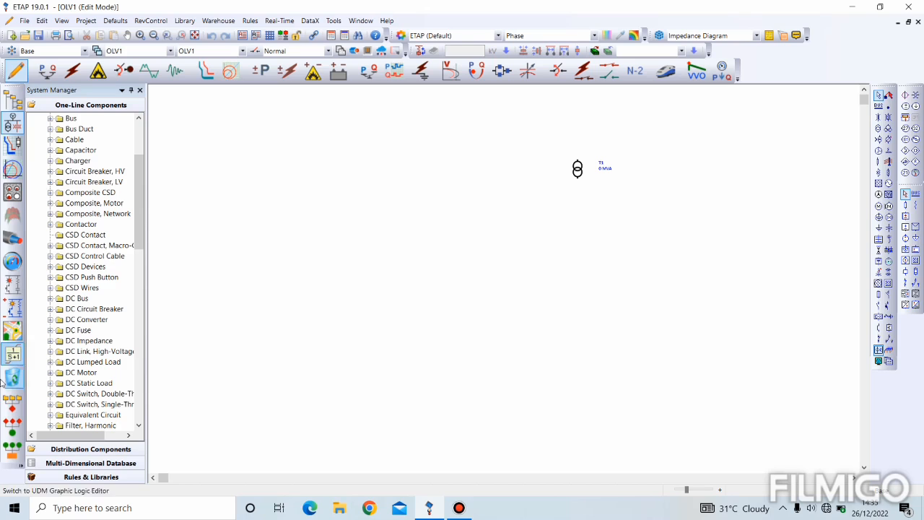
{"action": "mouse_move", "coordinate": [11, 100]}
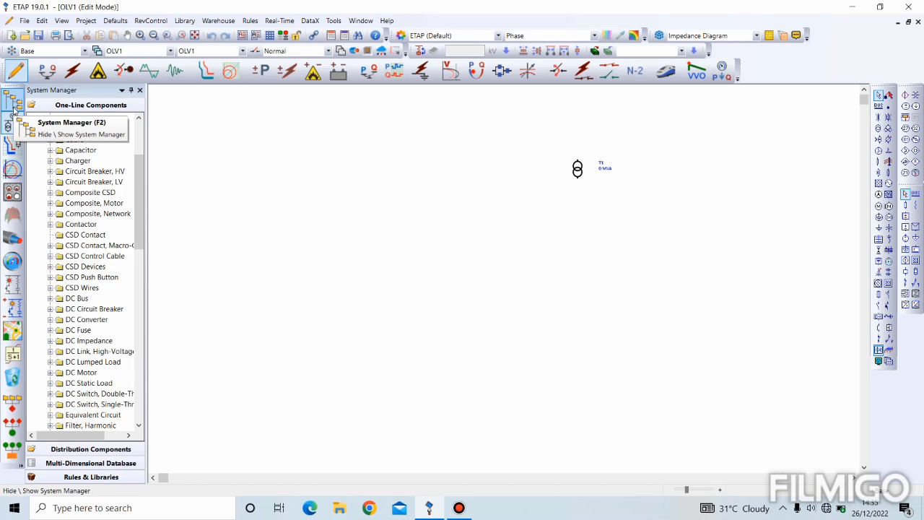
{"action": "left_click", "coordinate": [13, 104]}
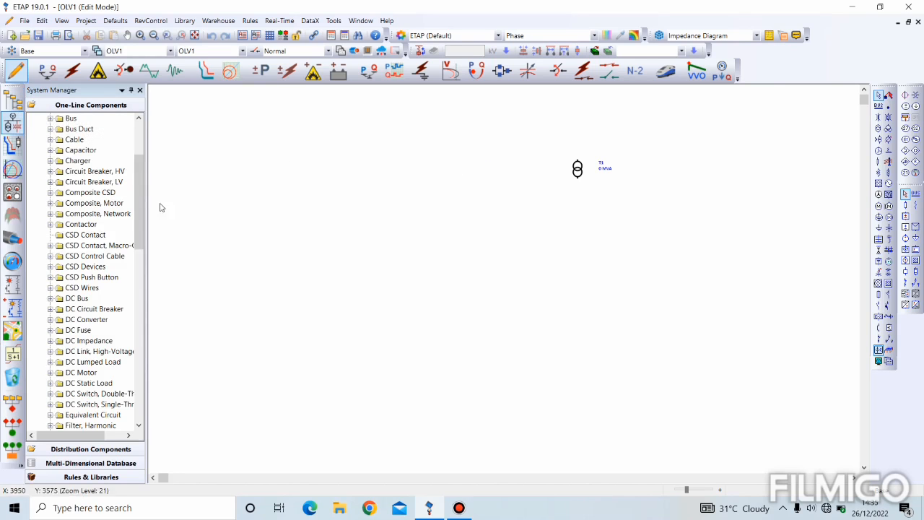
{"action": "mouse_move", "coordinate": [394, 254]}
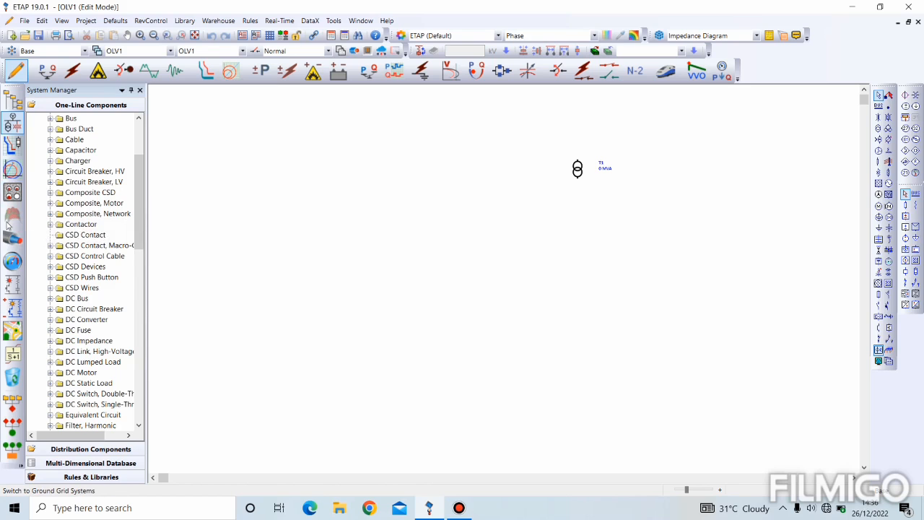
{"action": "mouse_move", "coordinate": [13, 216]}
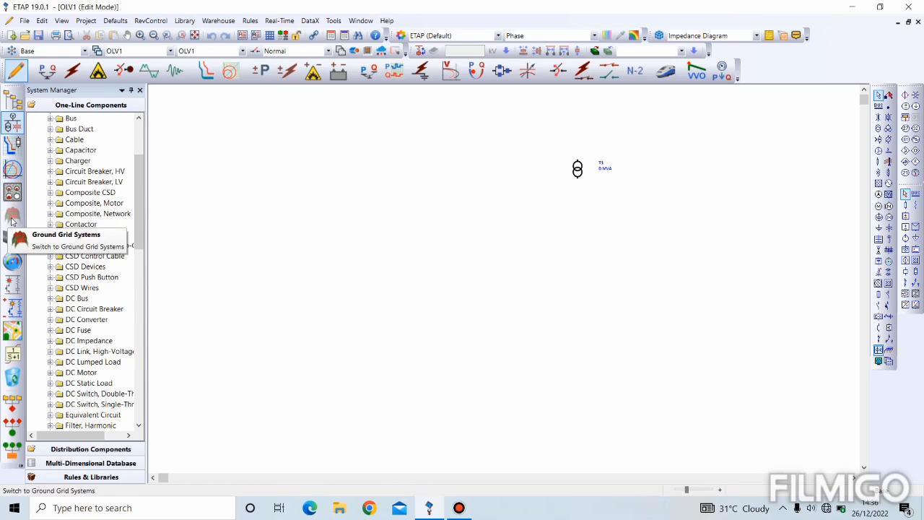
{"action": "mouse_move", "coordinate": [11, 238]}
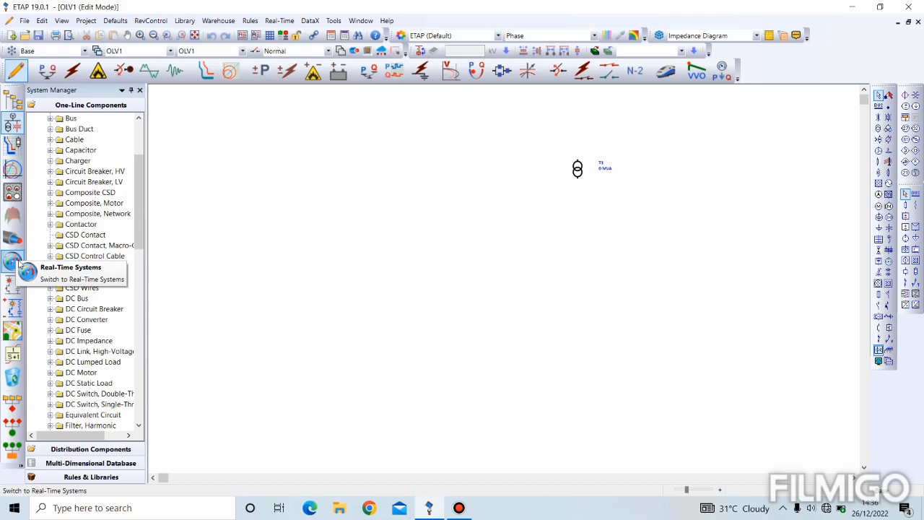
{"action": "mouse_move", "coordinate": [13, 281]}
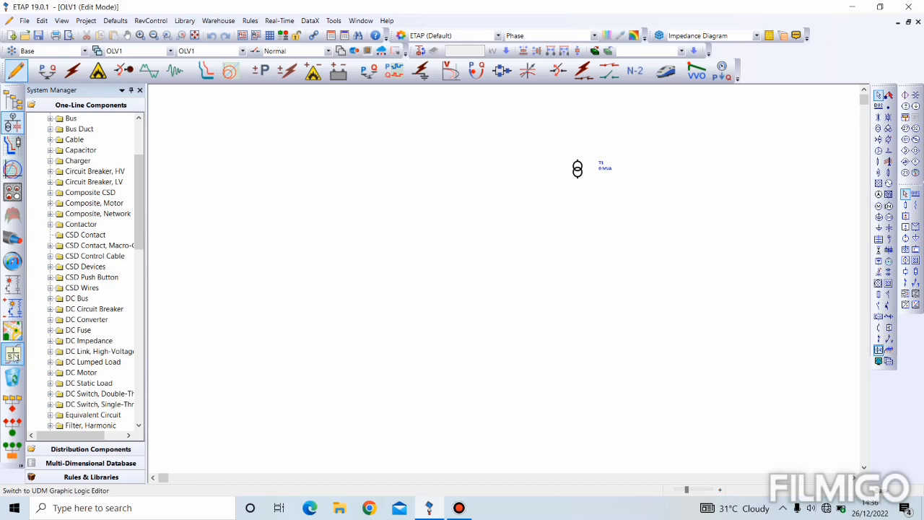
{"action": "mouse_move", "coordinate": [13, 353]}
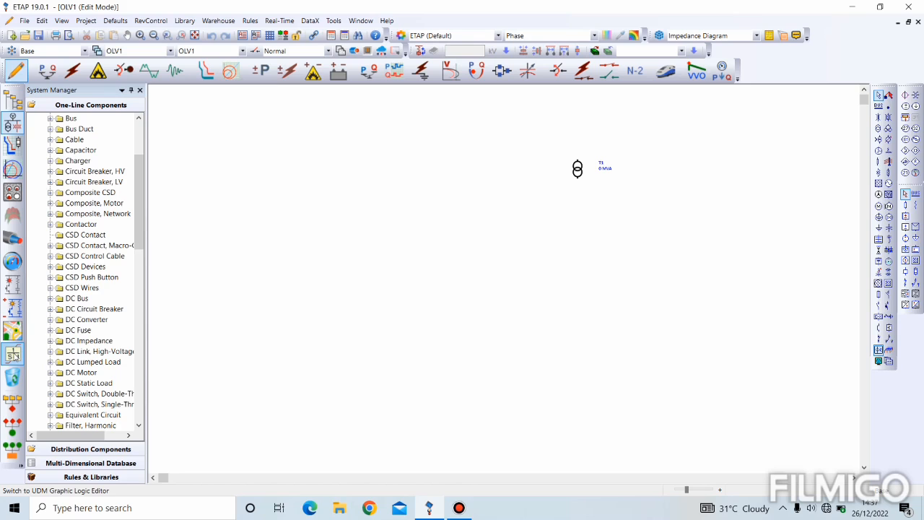
{"action": "mouse_move", "coordinate": [13, 378]}
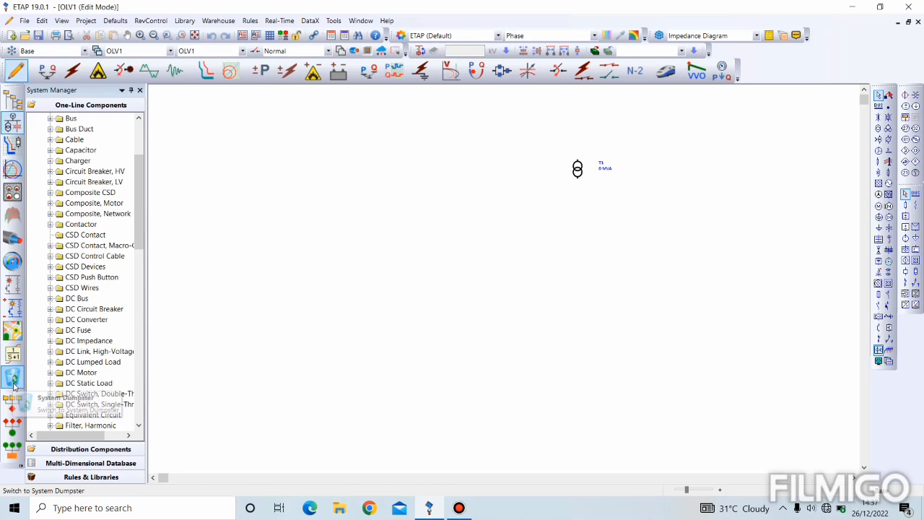
{"action": "mouse_move", "coordinate": [13, 381]}
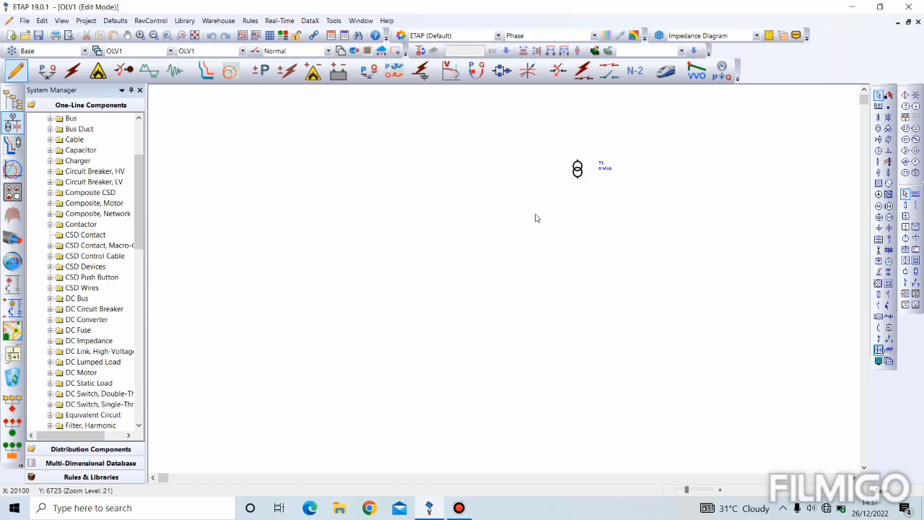
Step: Select the transformer on the diagram so it can be deleted to the system dumpster
{"action": "left_click", "coordinate": [577, 168]}
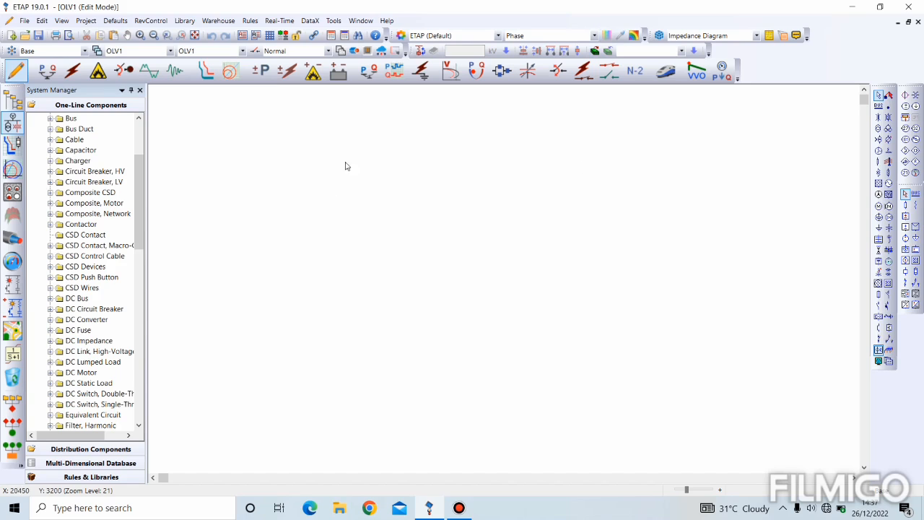
{"action": "mouse_move", "coordinate": [465, 260]}
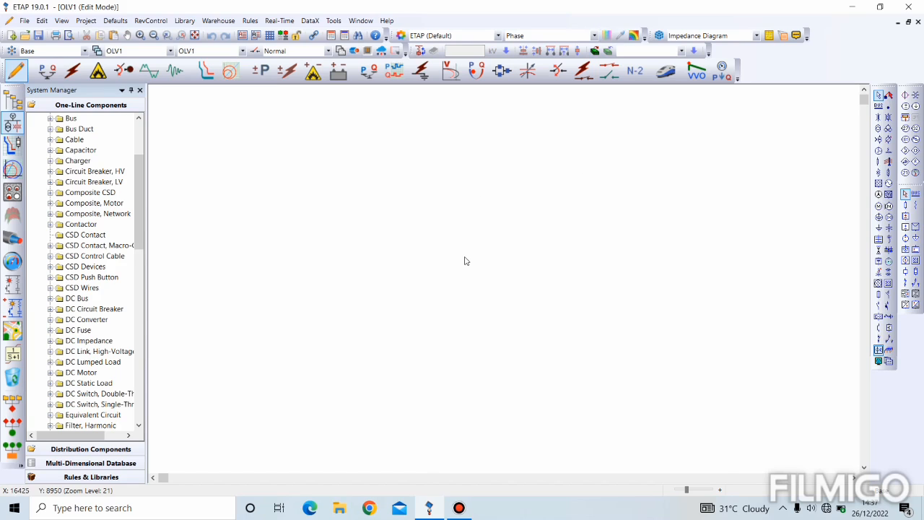
{"action": "mouse_move", "coordinate": [303, 248]}
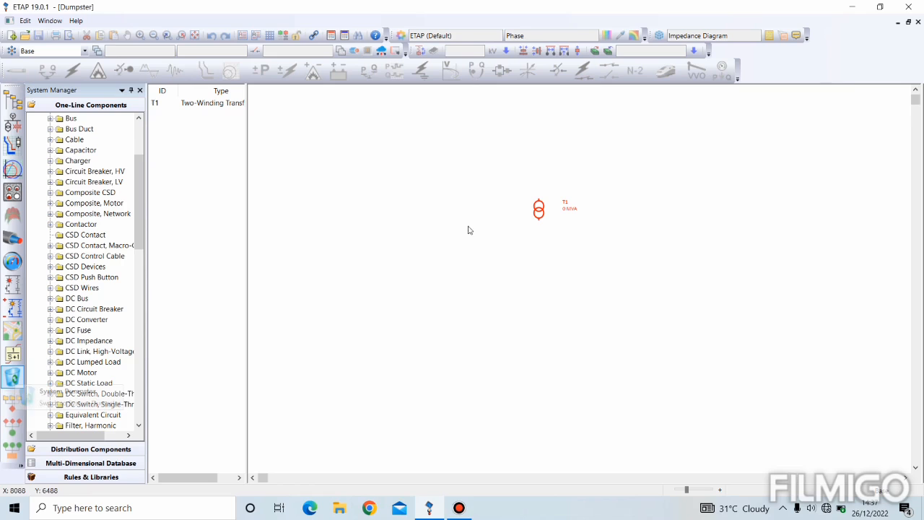
{"action": "mouse_move", "coordinate": [523, 225]}
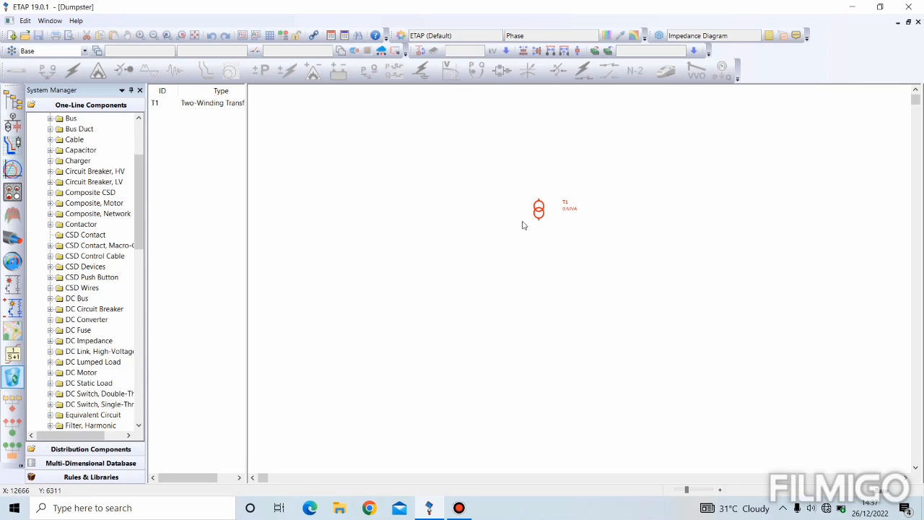
{"action": "mouse_move", "coordinate": [415, 98]}
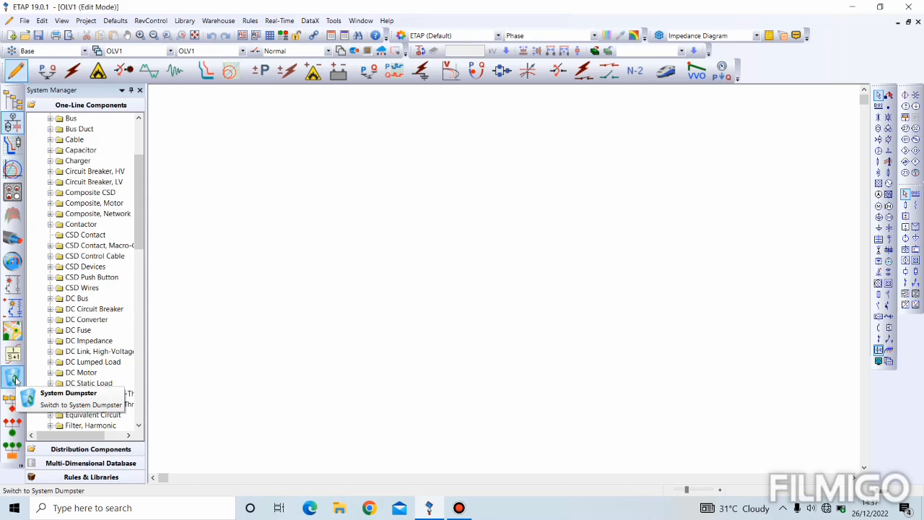
{"action": "mouse_move", "coordinate": [13, 416]}
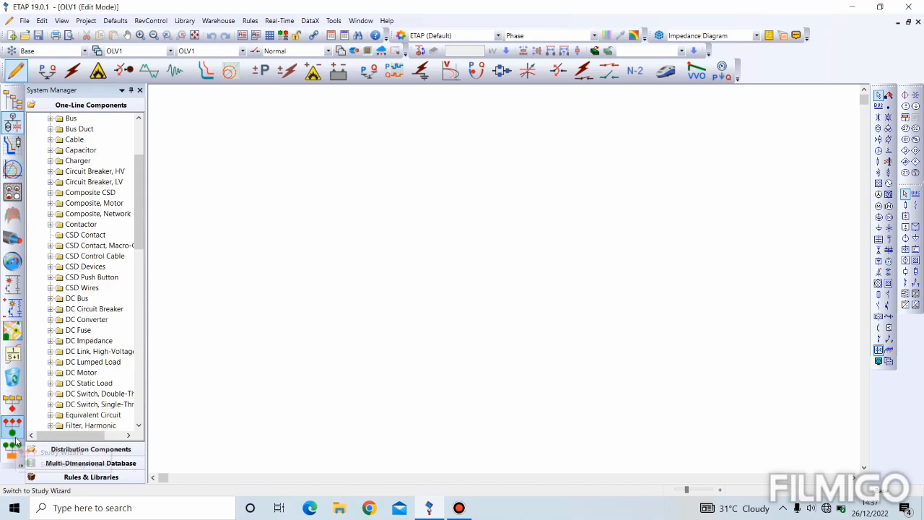
{"action": "left_click", "coordinate": [13, 425]}
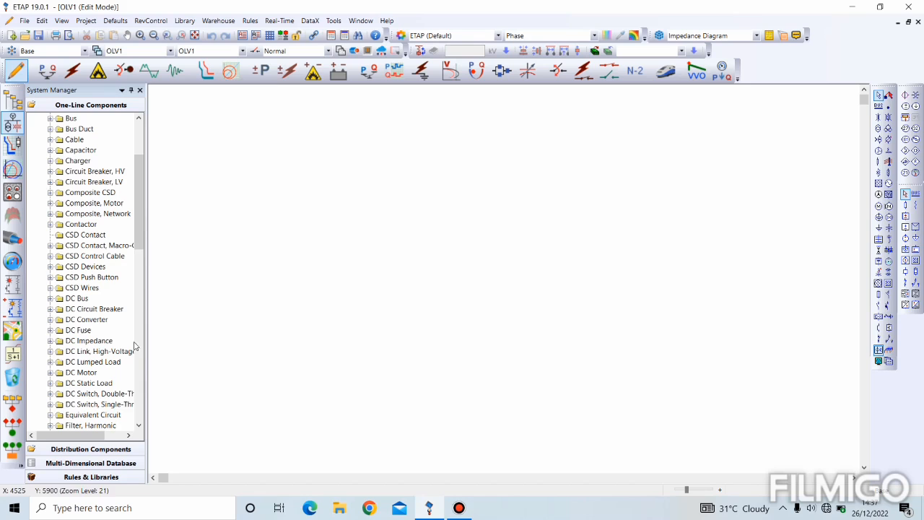
{"action": "mouse_move", "coordinate": [224, 260]}
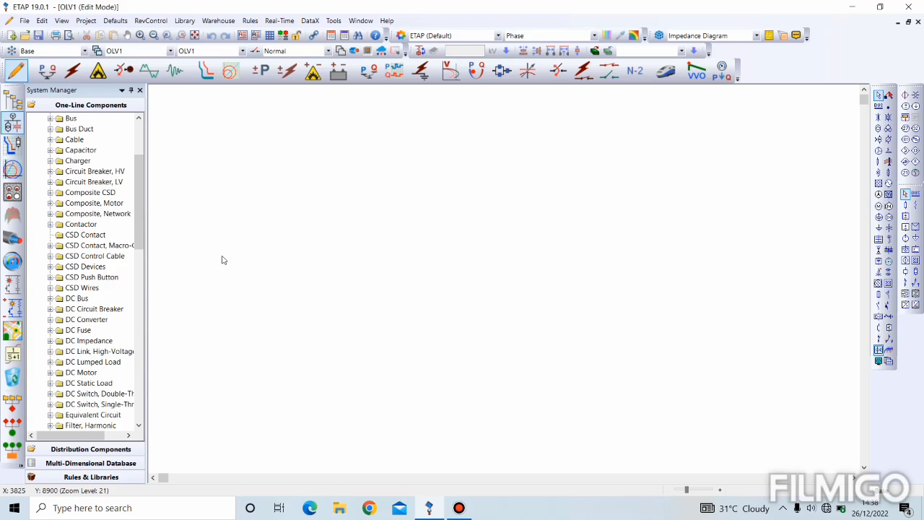
{"action": "mouse_move", "coordinate": [397, 321]}
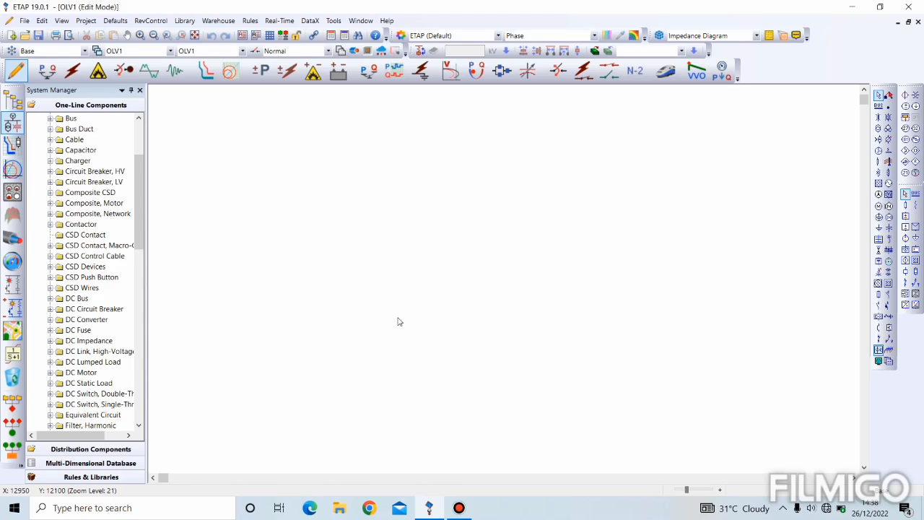